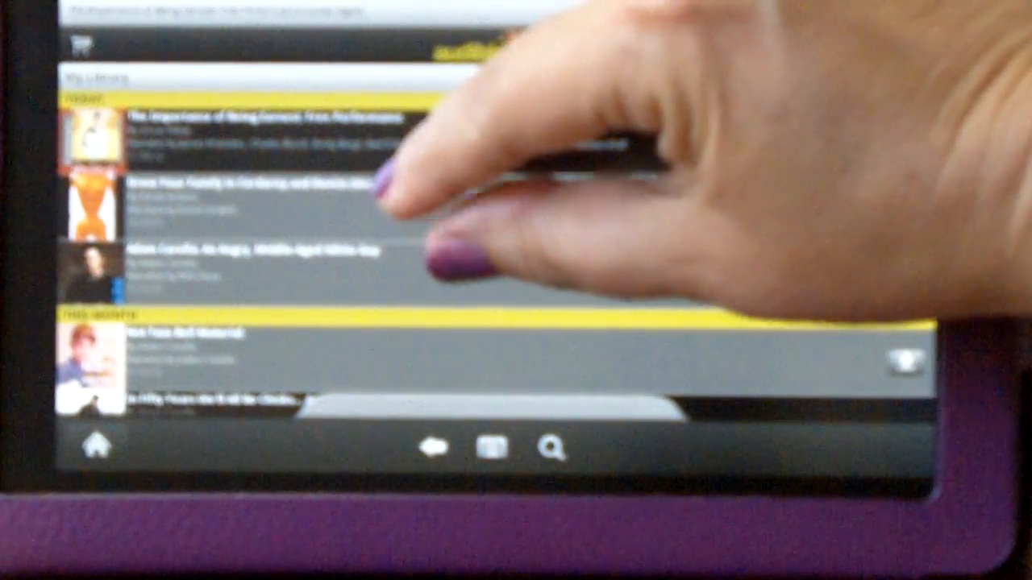
Scroll the library and select The Importance of Being Earnest.
{"action": "scroll", "scroll_direction": "down", "scroll_amount": 3}
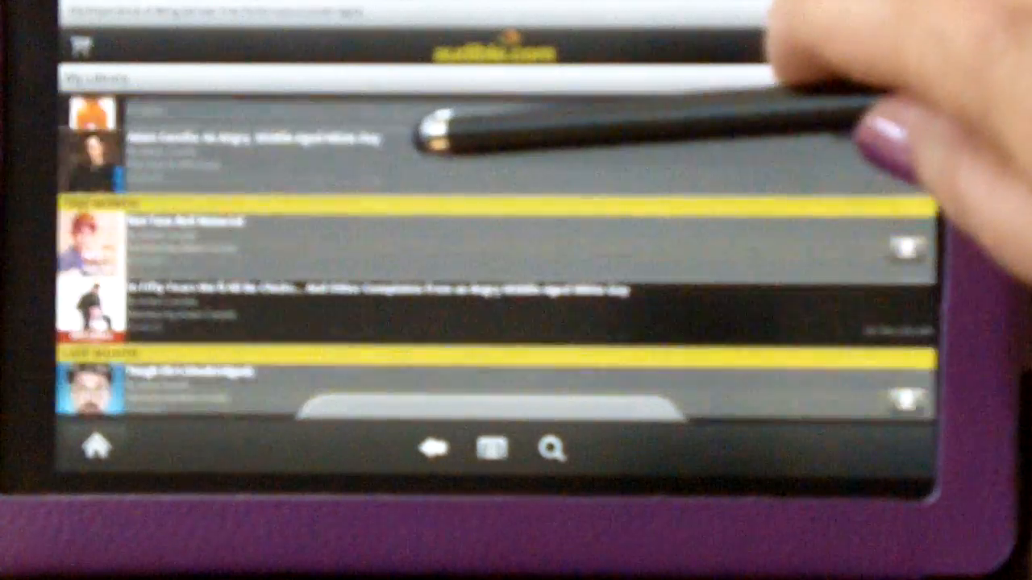
{"action": "scroll", "scroll_direction": "down", "scroll_amount": 3}
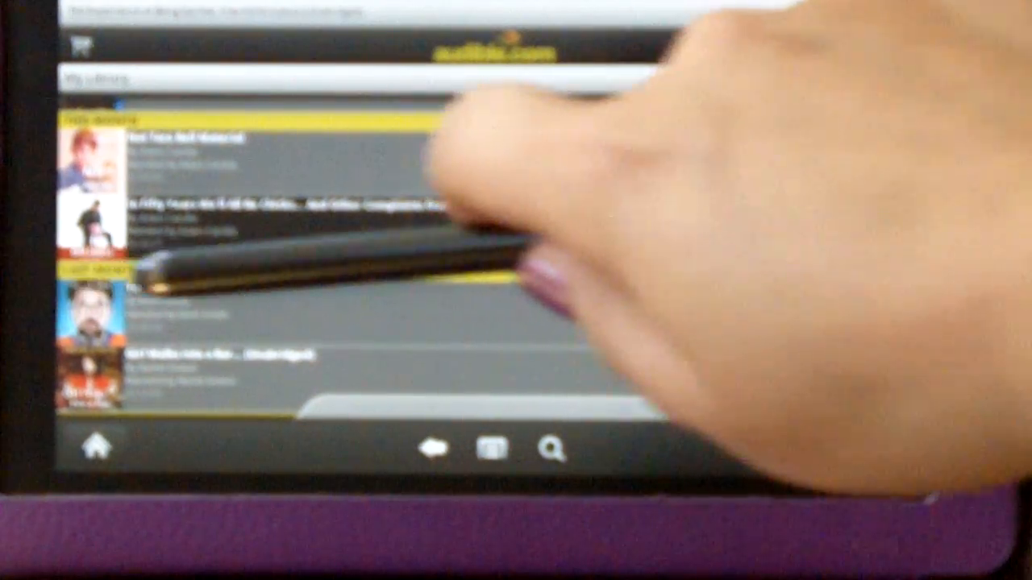
{"action": "scroll", "scroll_direction": "down", "scroll_amount": 3}
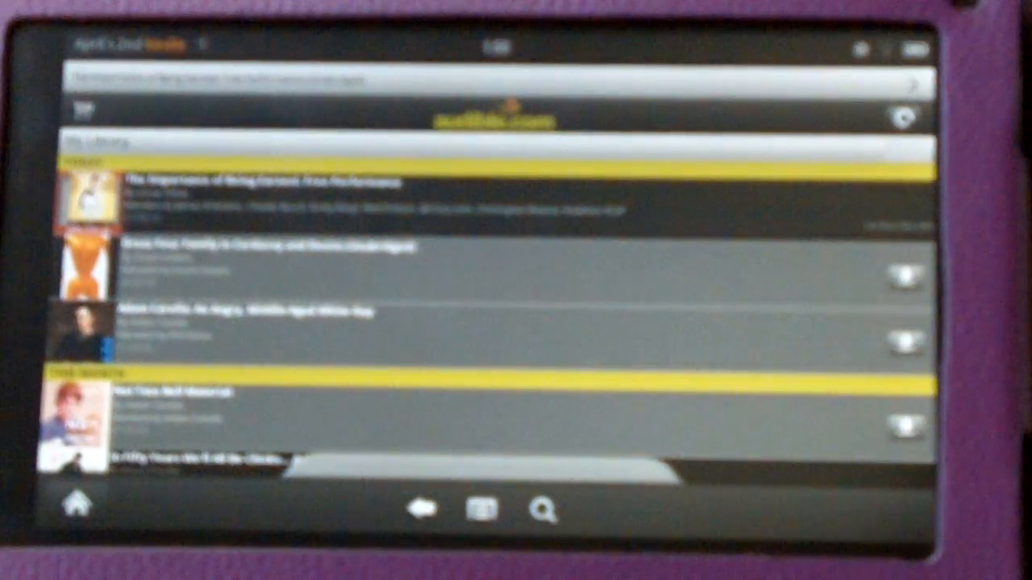
{"action": "left_click", "coordinate": [242, 188]}
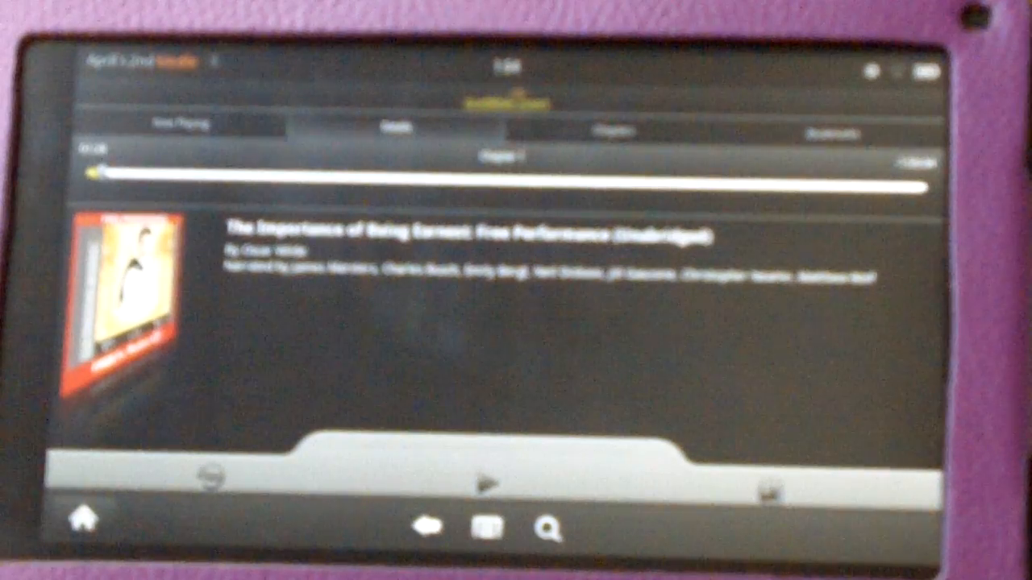
Check the book's empty Bookmarks section and return to Now Playing at Chapter 1.
{"action": "left_click", "coordinate": [823, 134]}
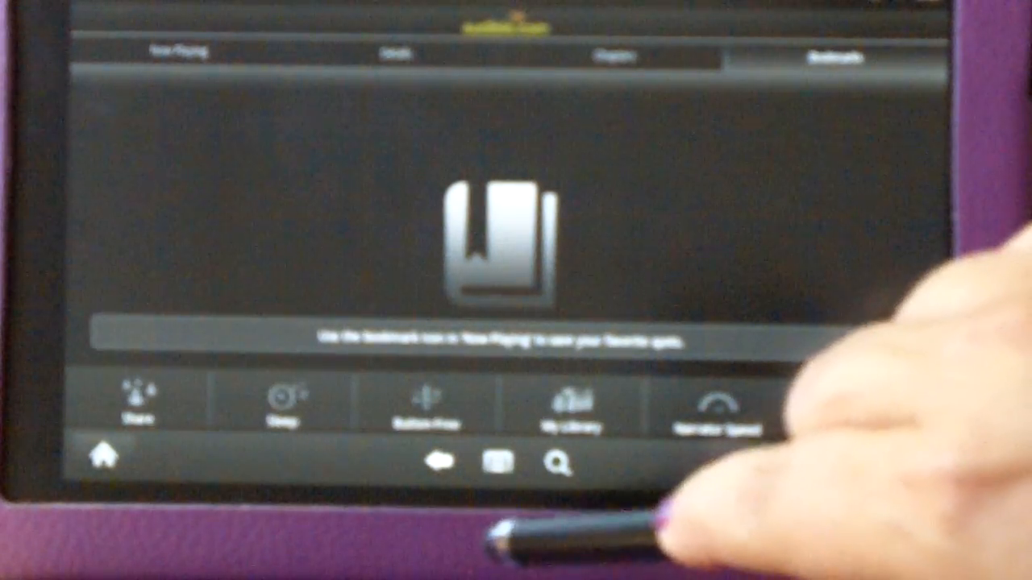
{"action": "left_click", "coordinate": [176, 52]}
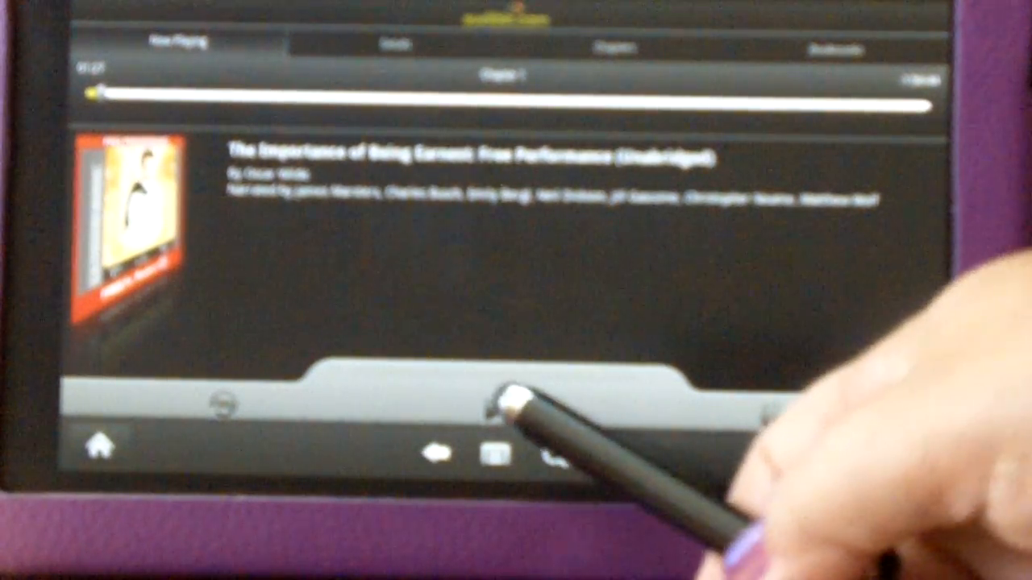